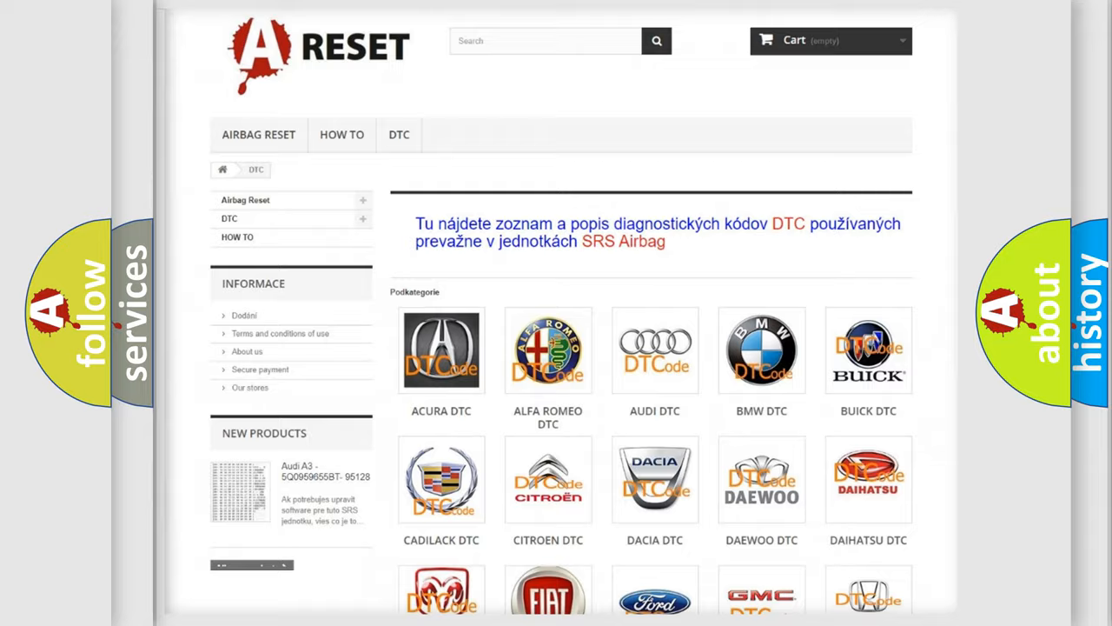
scroll(down, 3)
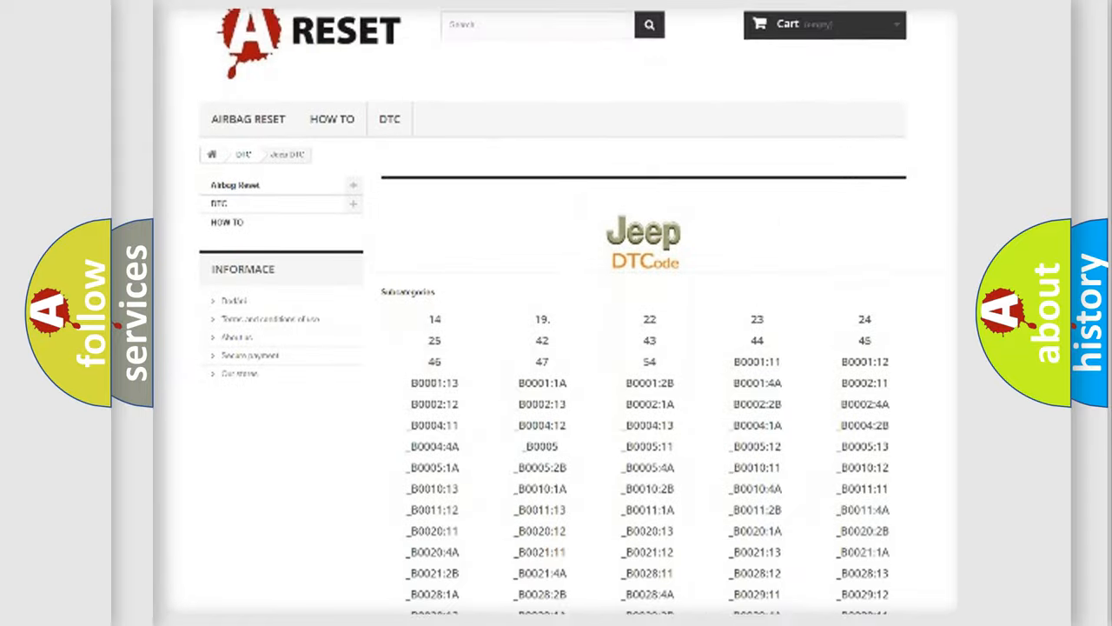
scroll(down, 3)
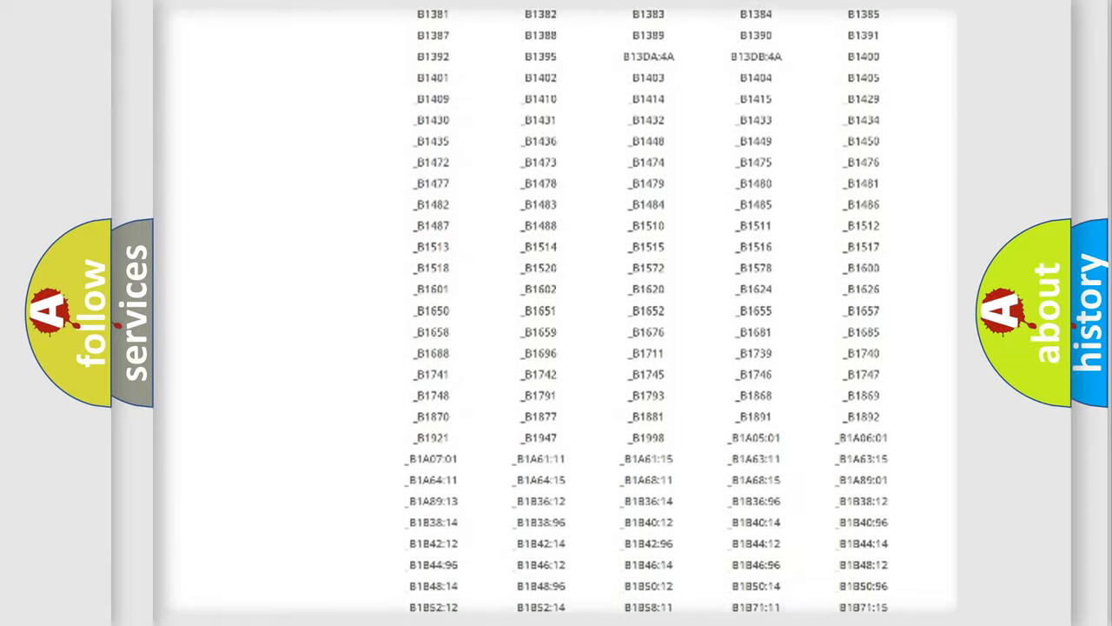